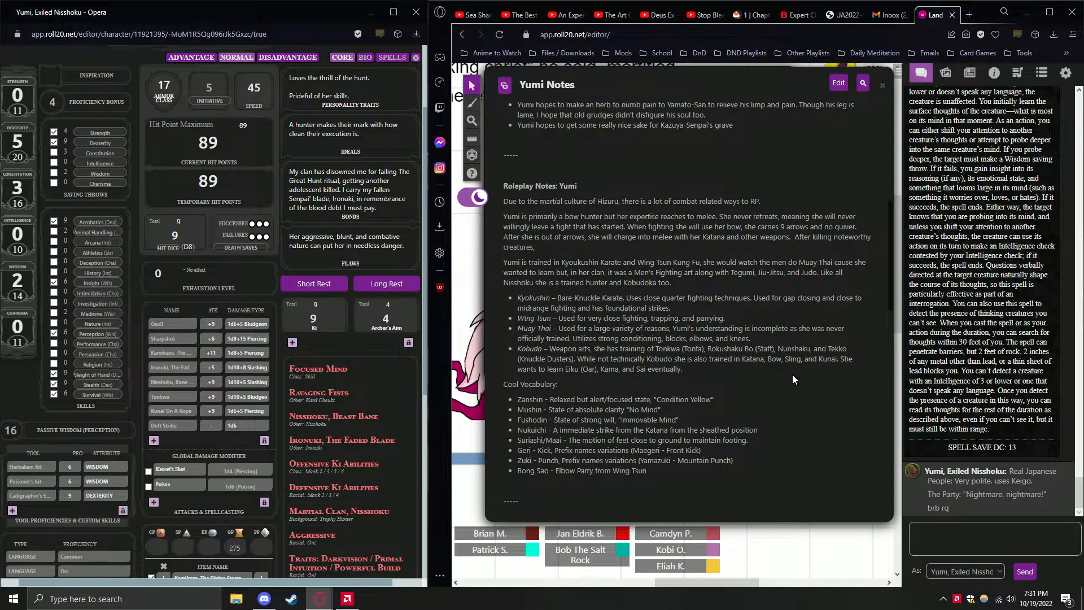
# Open the Opera browser's main menu over the Yumi Notes handout.
pyautogui.click(447, 11)
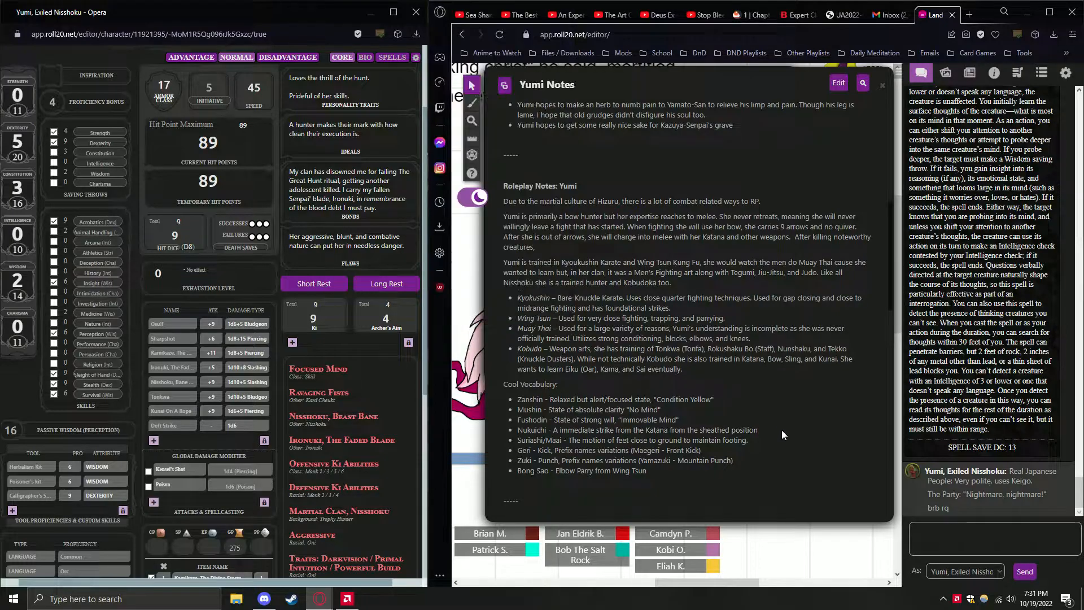
pyautogui.moveTo(691, 476)
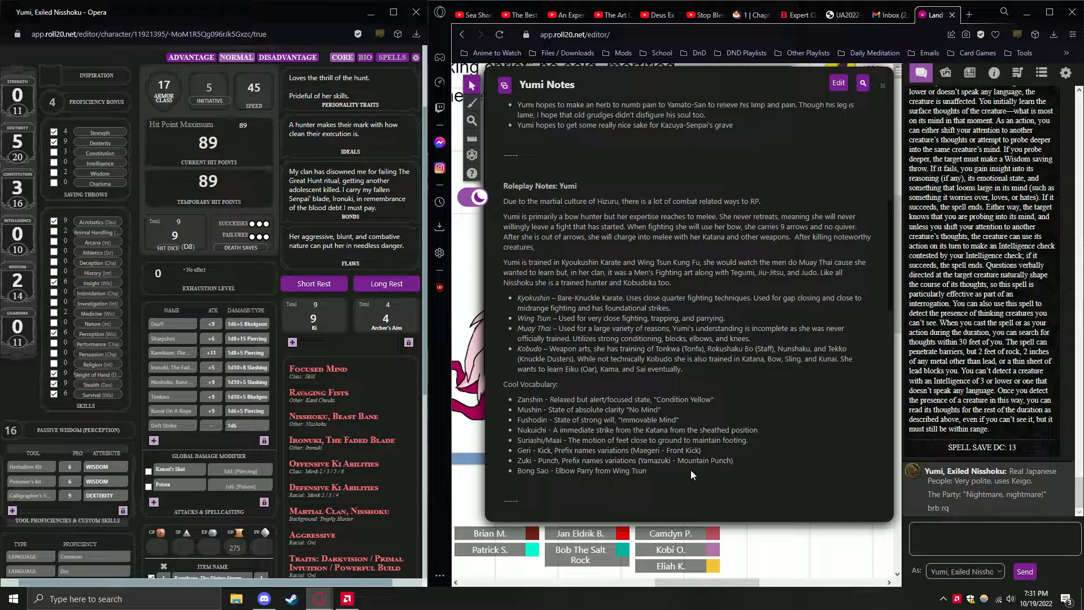
pyautogui.moveTo(753, 484)
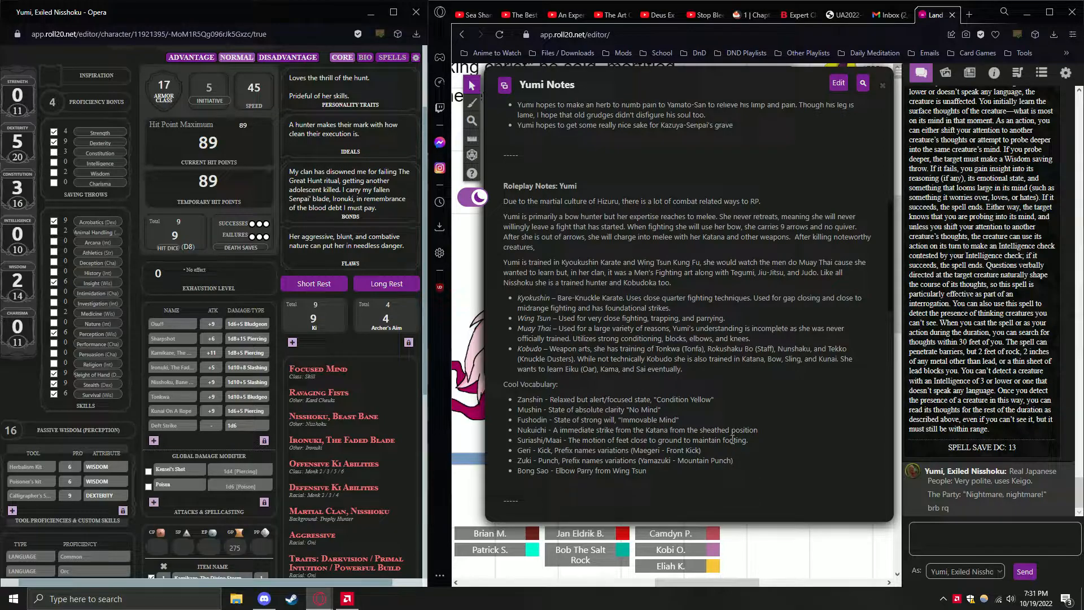
pyautogui.moveTo(713, 484)
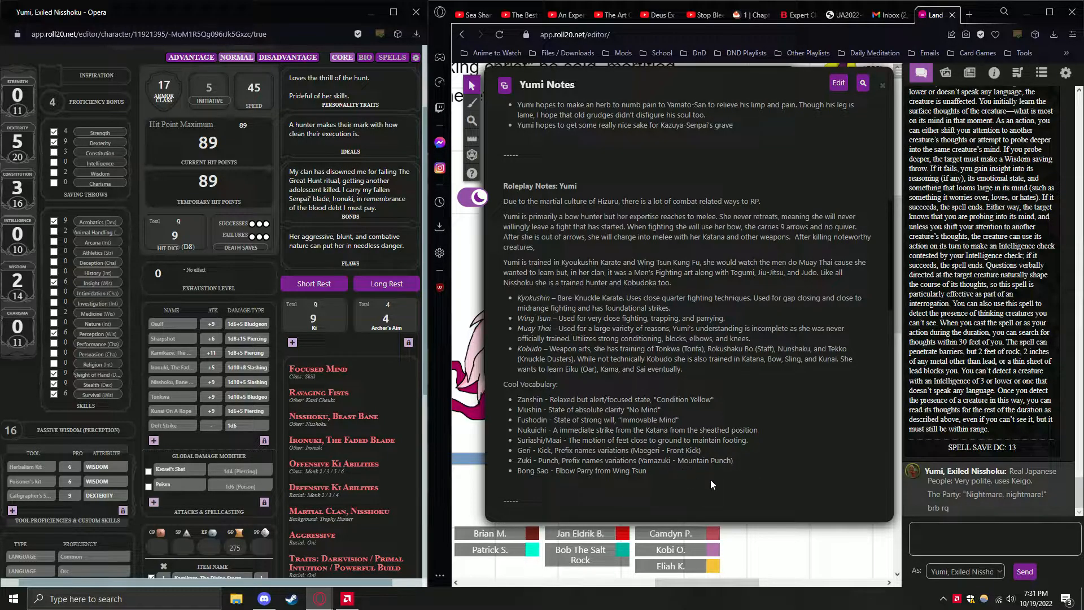
pyautogui.click(447, 11)
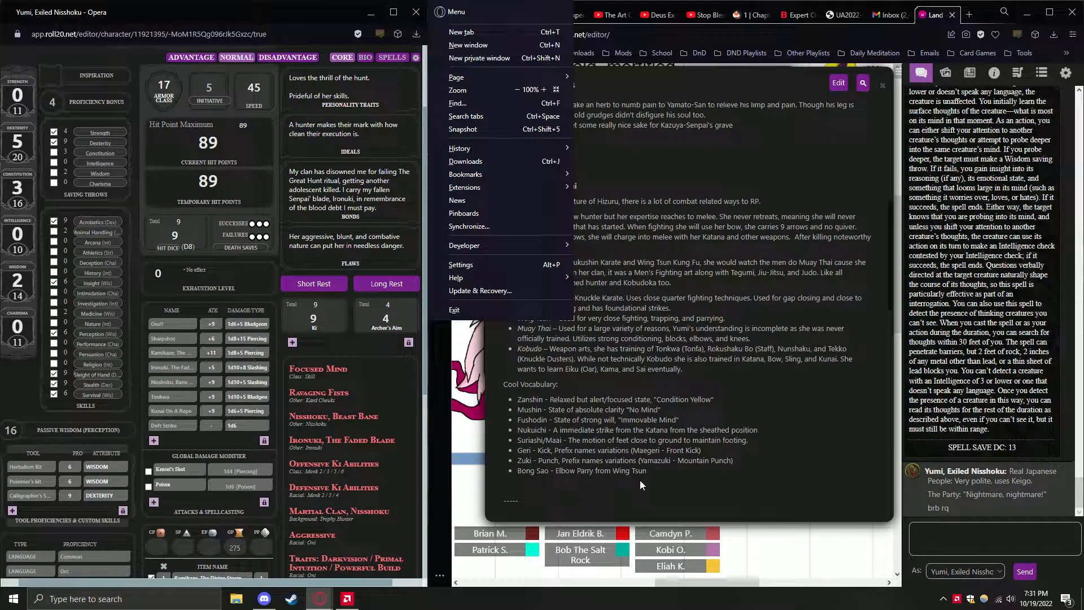
pyautogui.moveTo(705, 482)
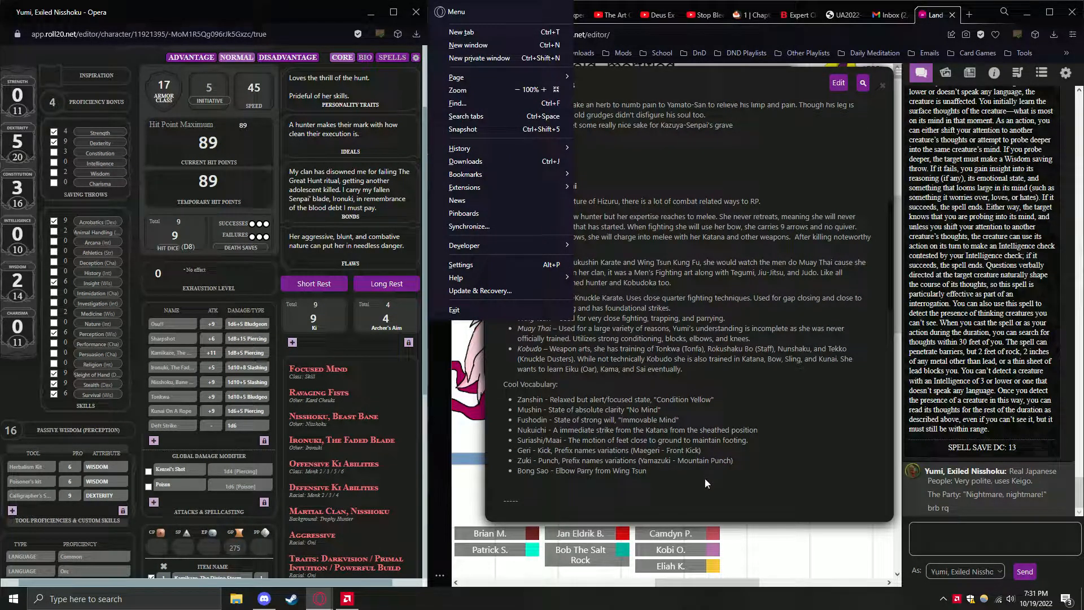